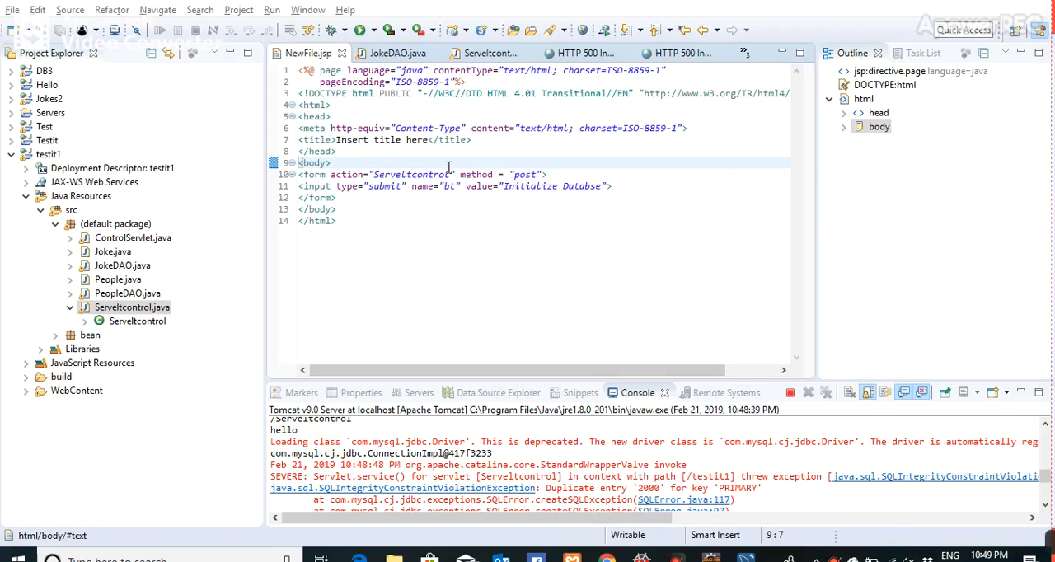
mouse_move(327, 81)
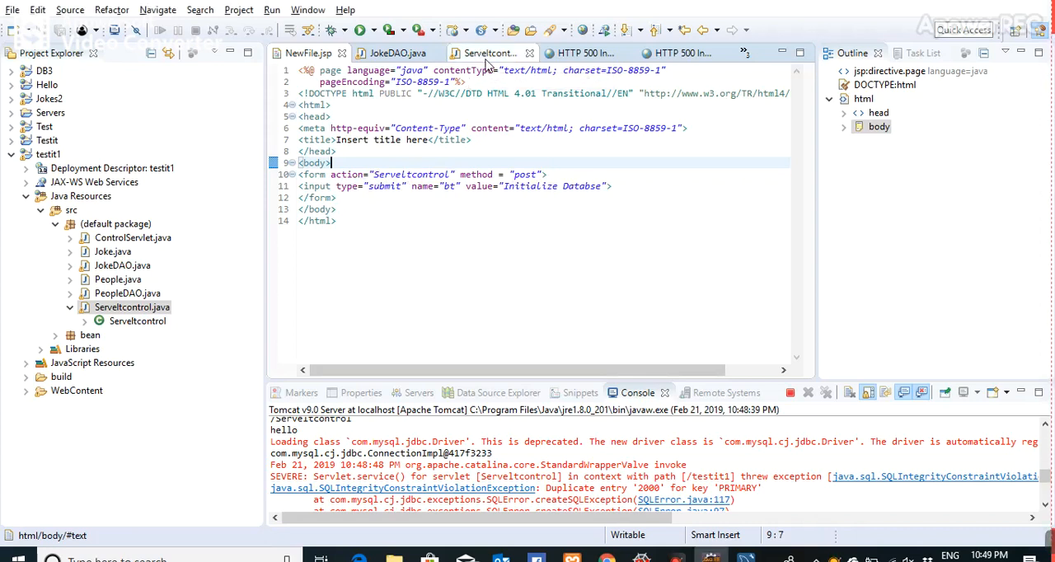
Review Serveltcontrol.java's doGet call sequence and its JokeDAO-delegating private helper methods
left_click(488, 53)
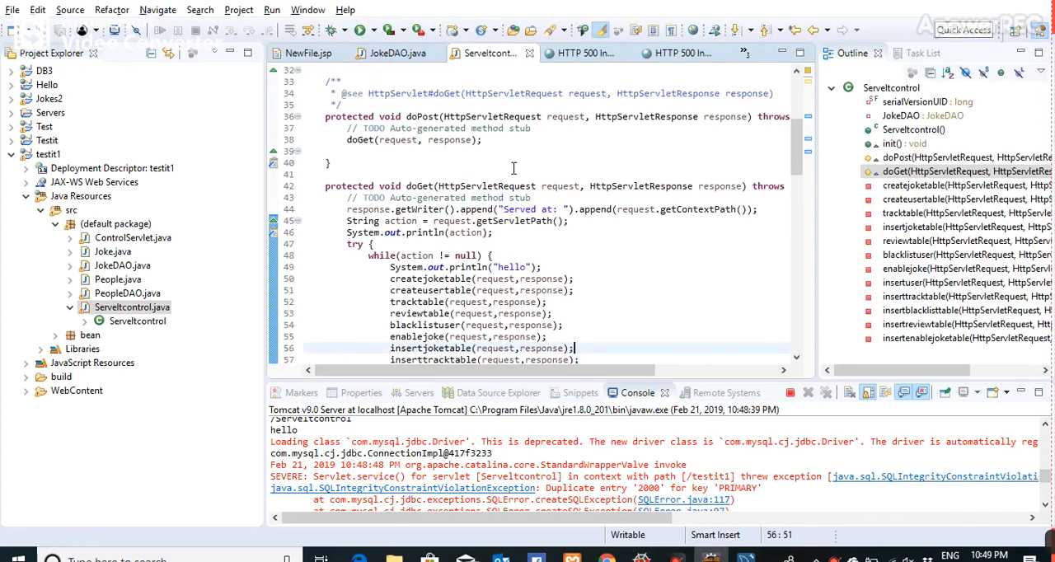
scroll("up", 3)
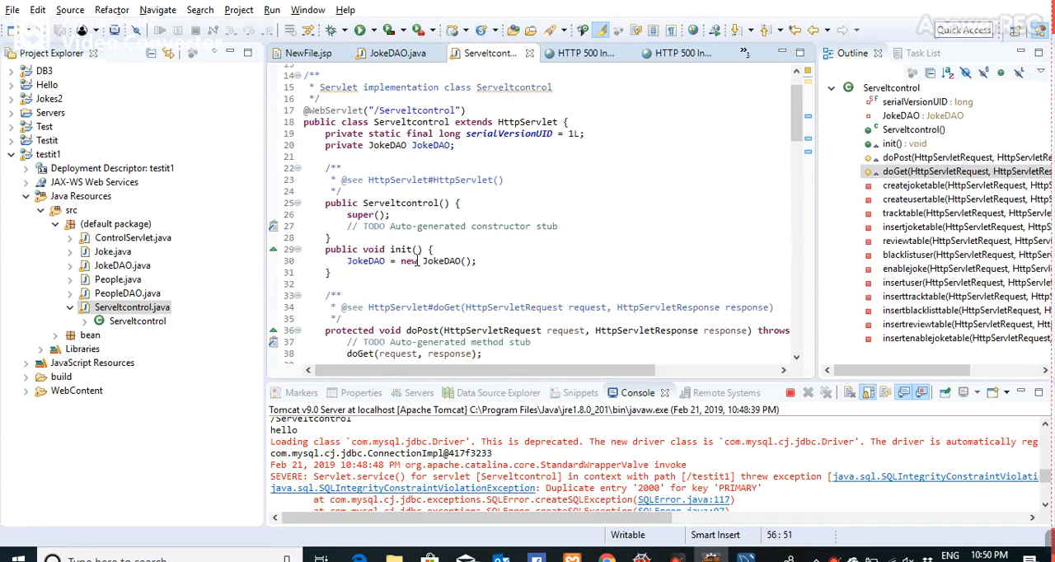
mouse_move(504, 220)
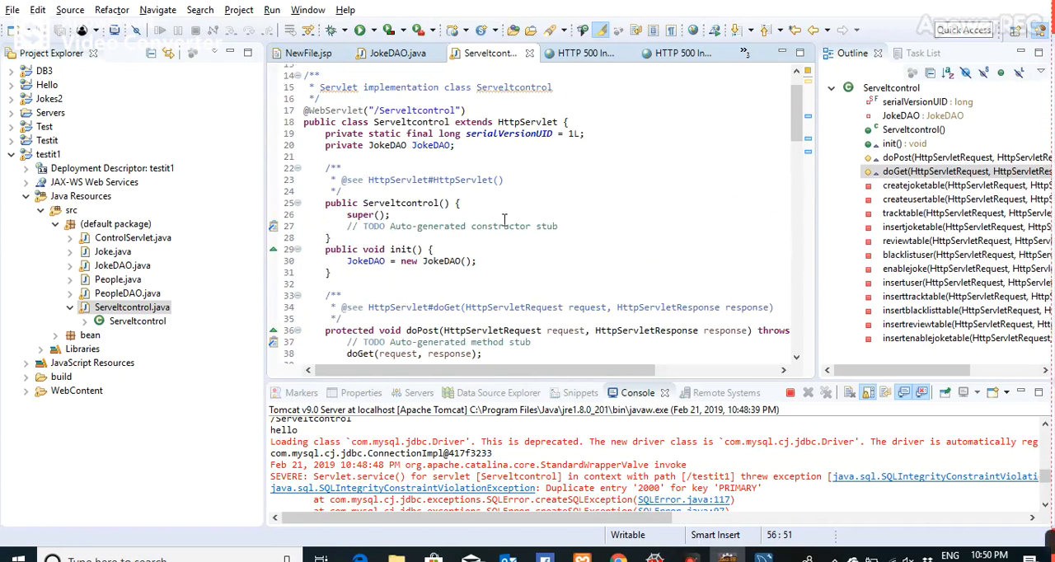
scroll("down", 3)
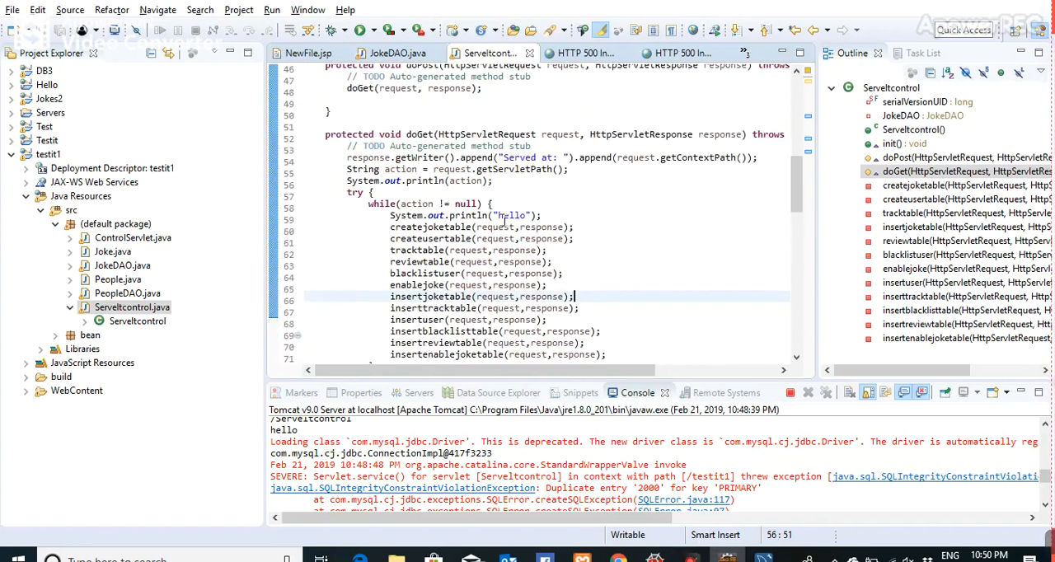
scroll("down", 3)
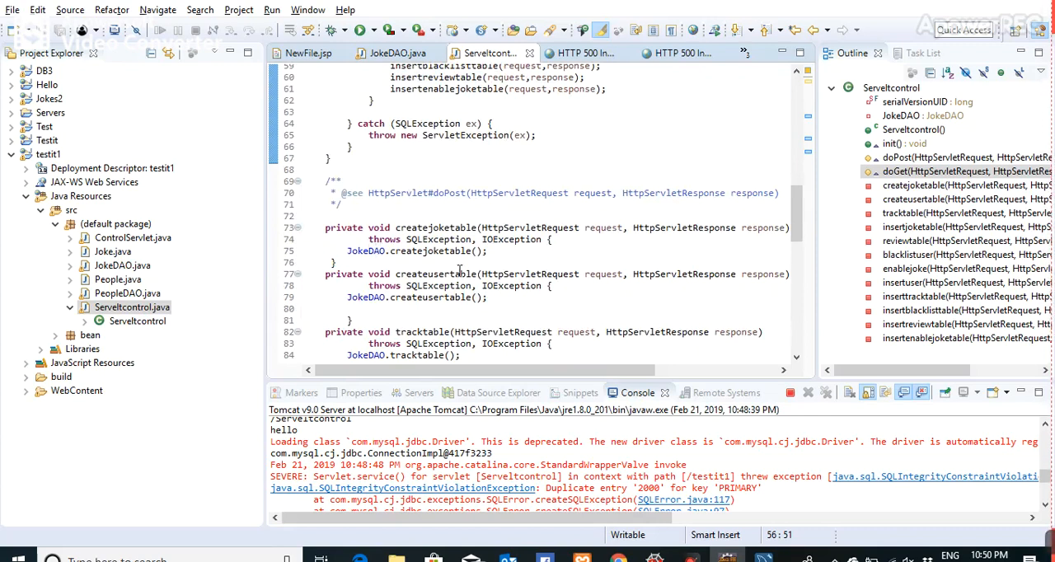
scroll("down", 3)
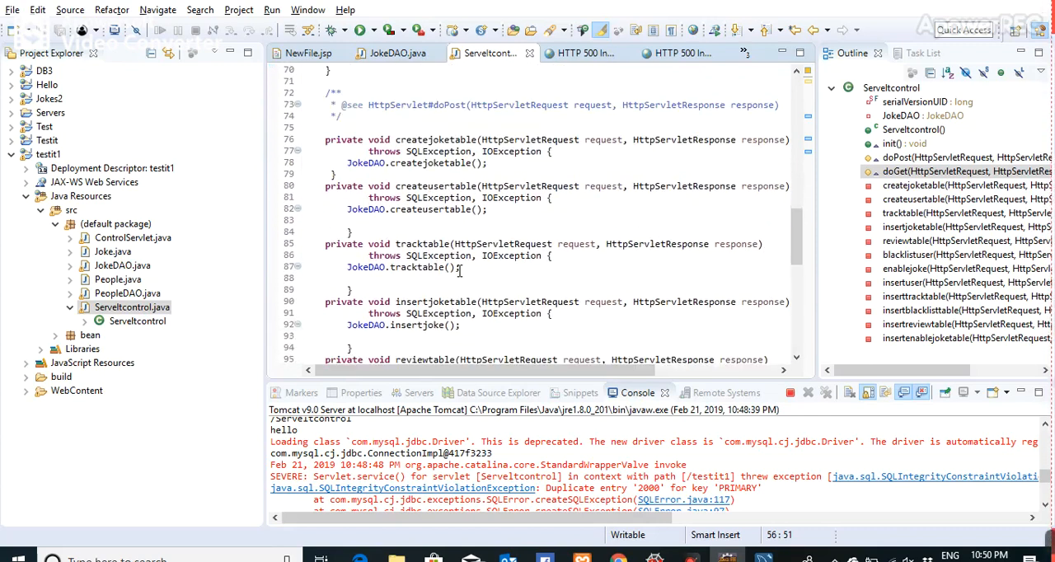
scroll("up", 3)
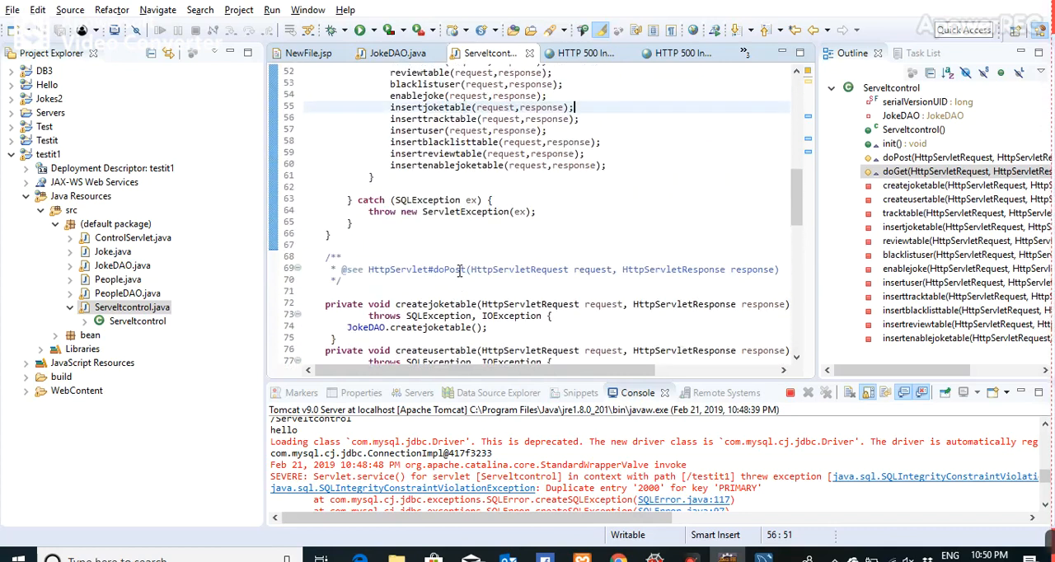
scroll("up", 3)
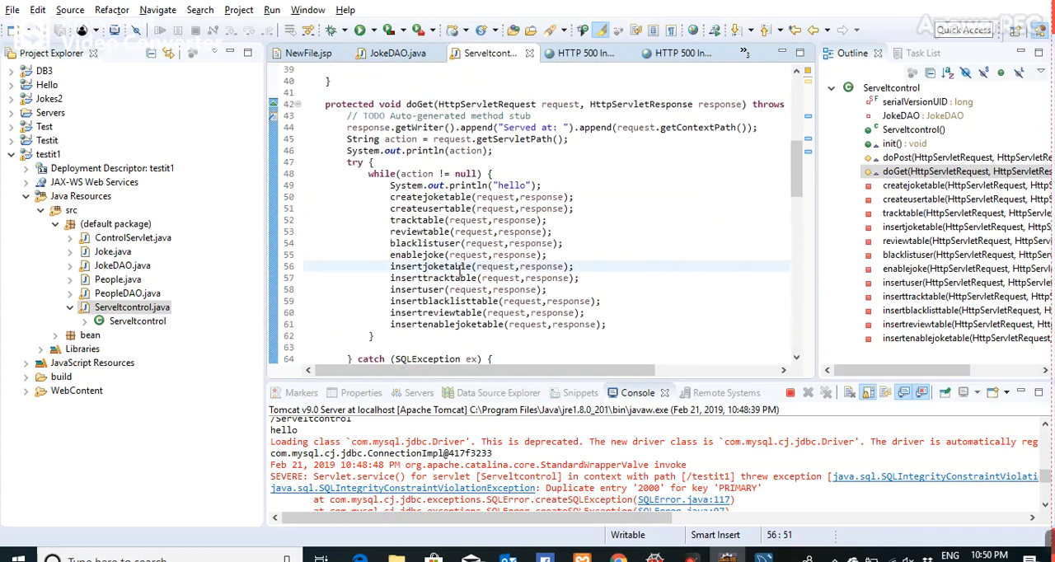
scroll("up", 3)
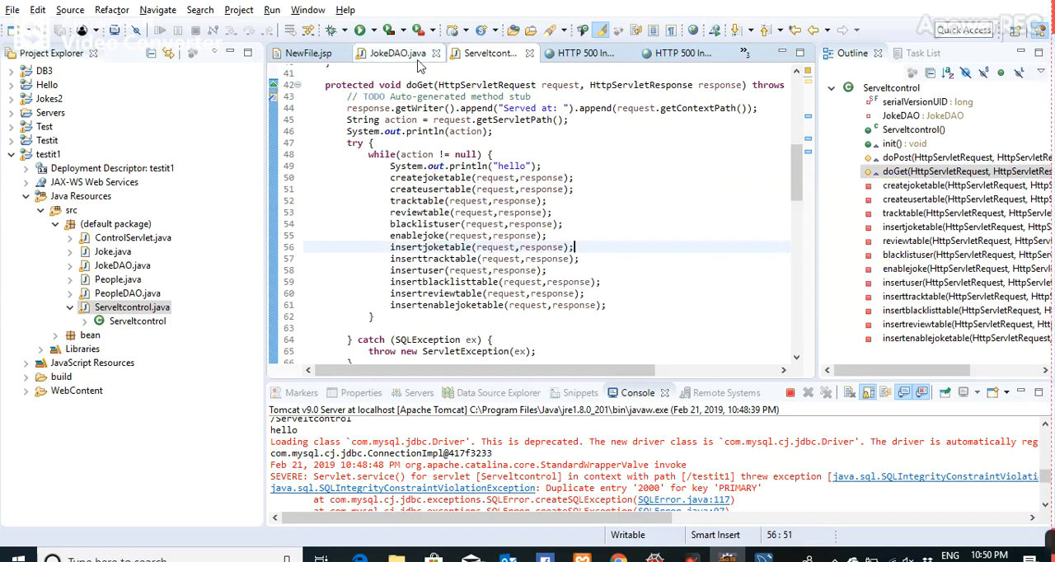
left_click(397, 52)
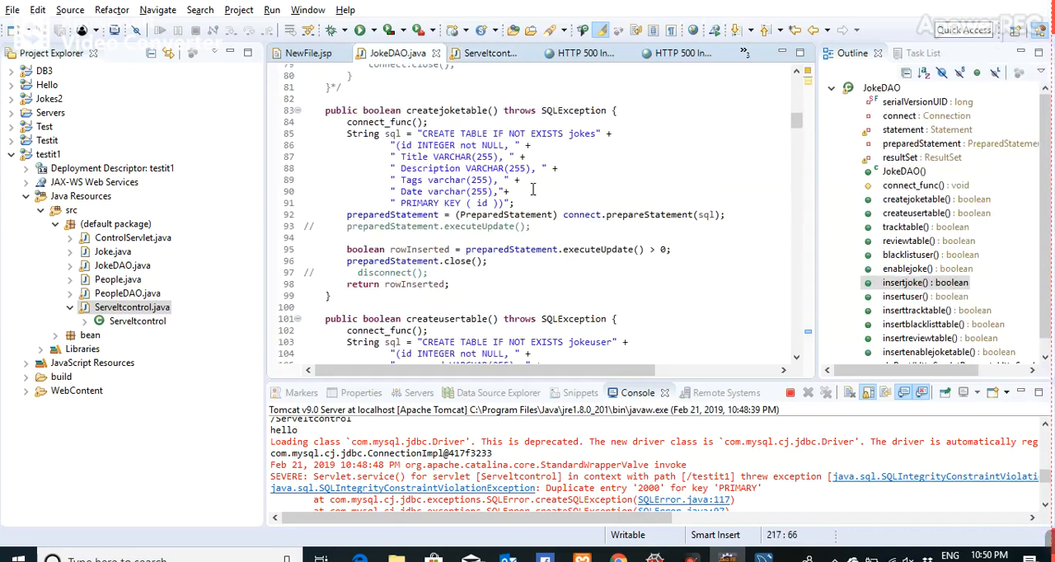
scroll("up", 3)
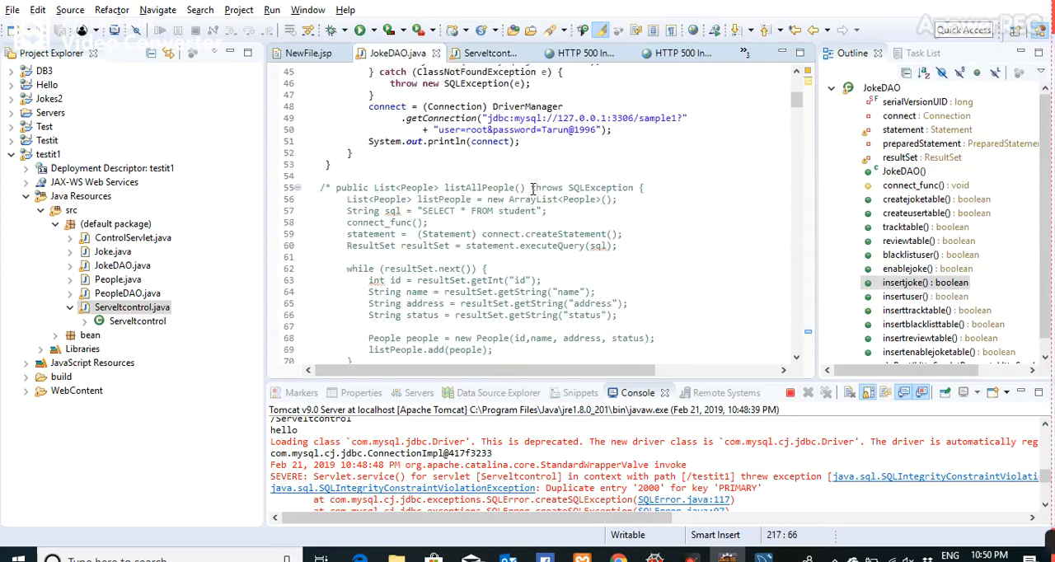
scroll("up", 3)
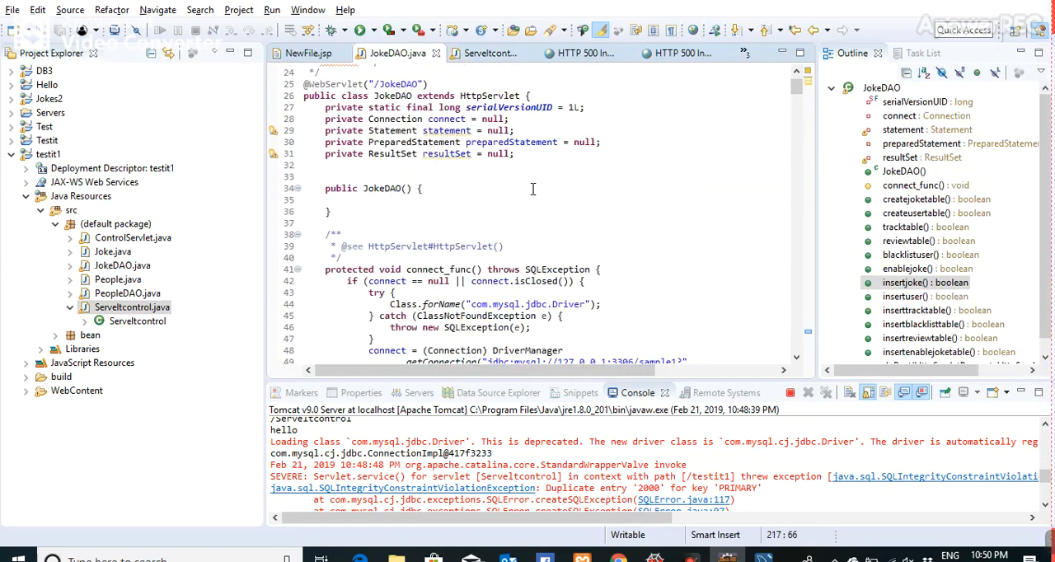
scroll("down", 3)
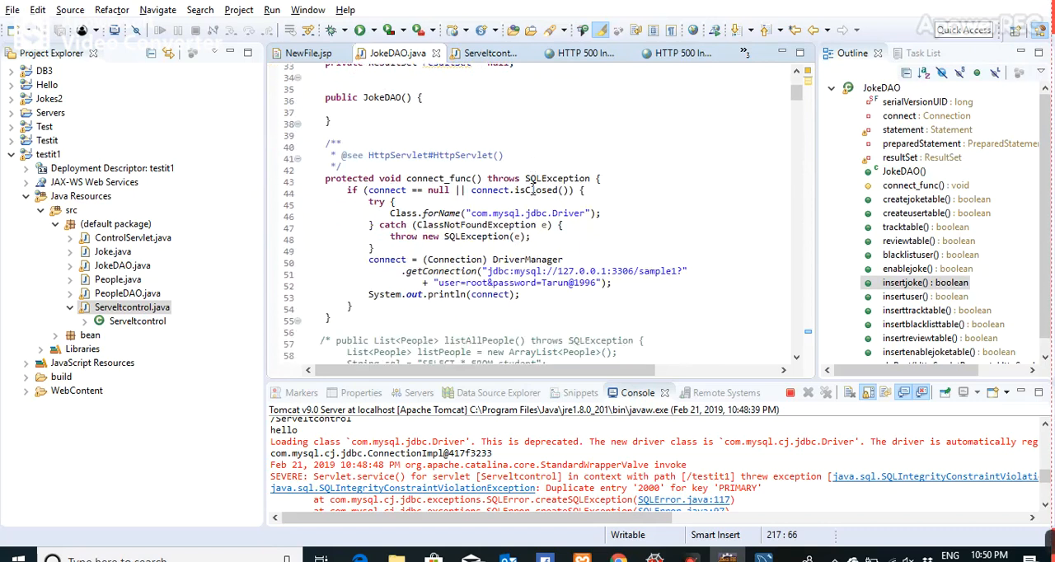
scroll("down", 3)
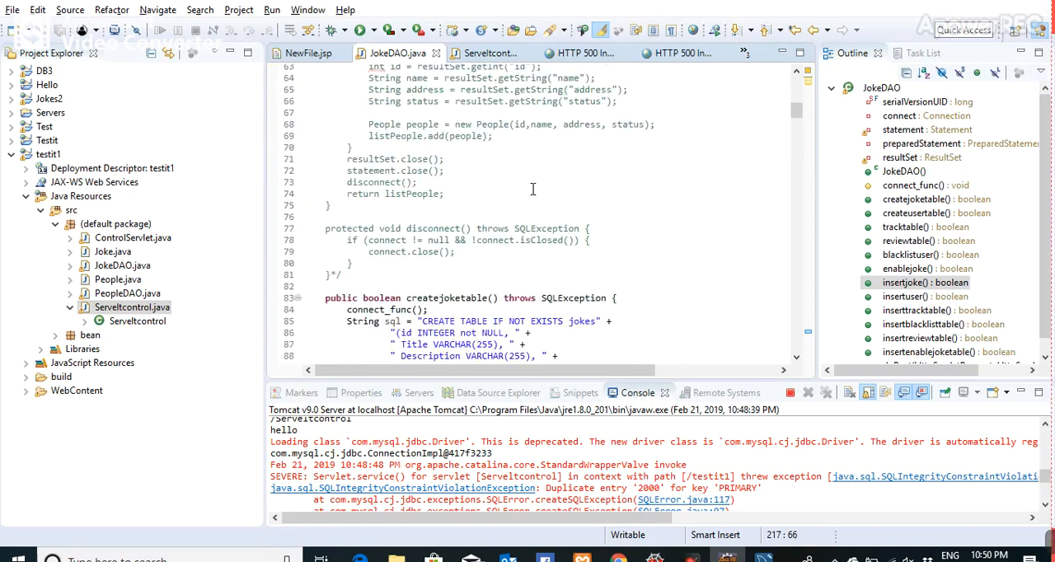
scroll("down", 3)
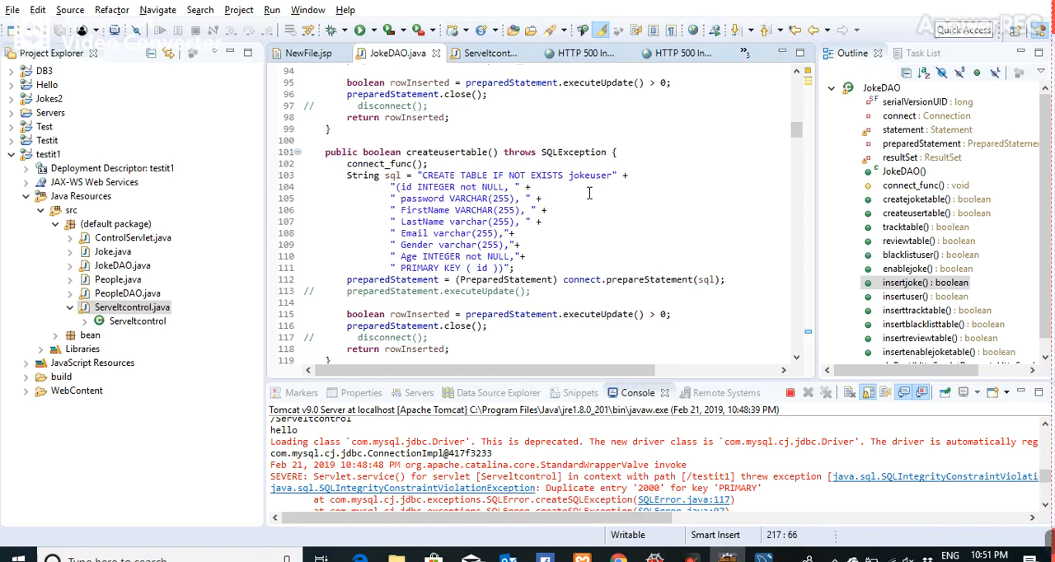
mouse_move(564, 260)
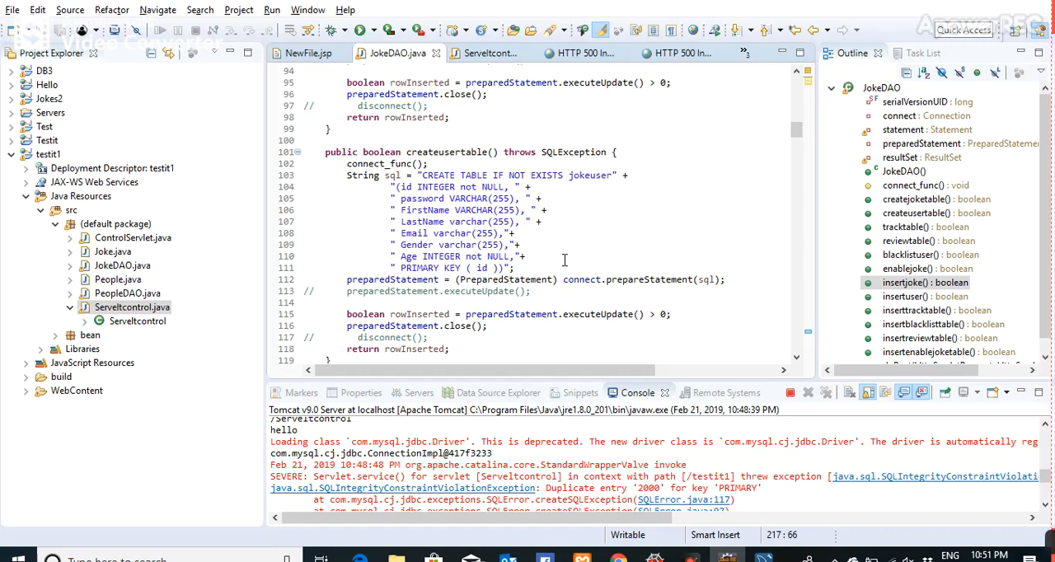
scroll("down", 3)
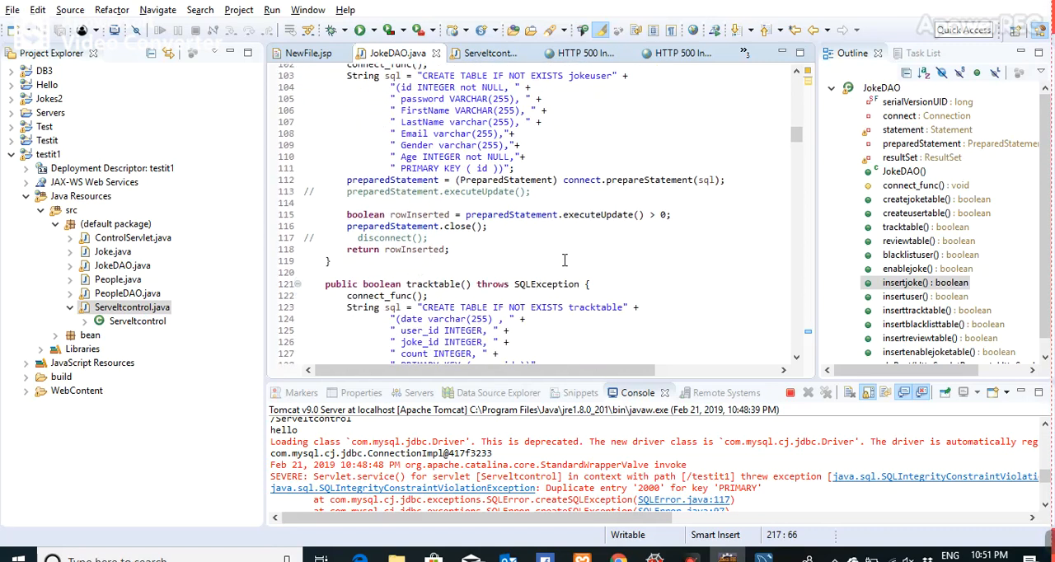
scroll("down", 3)
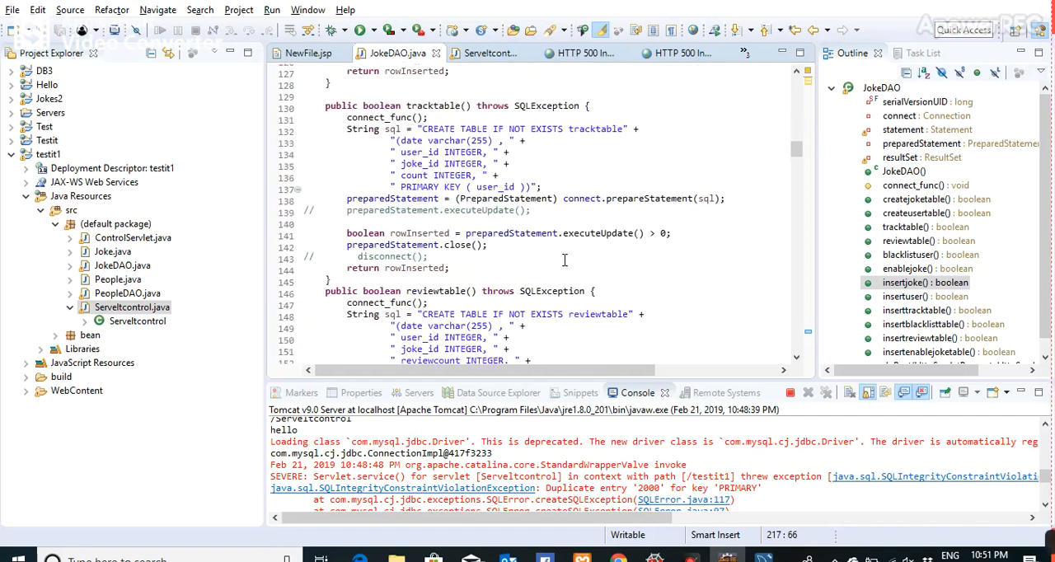
scroll("down", 3)
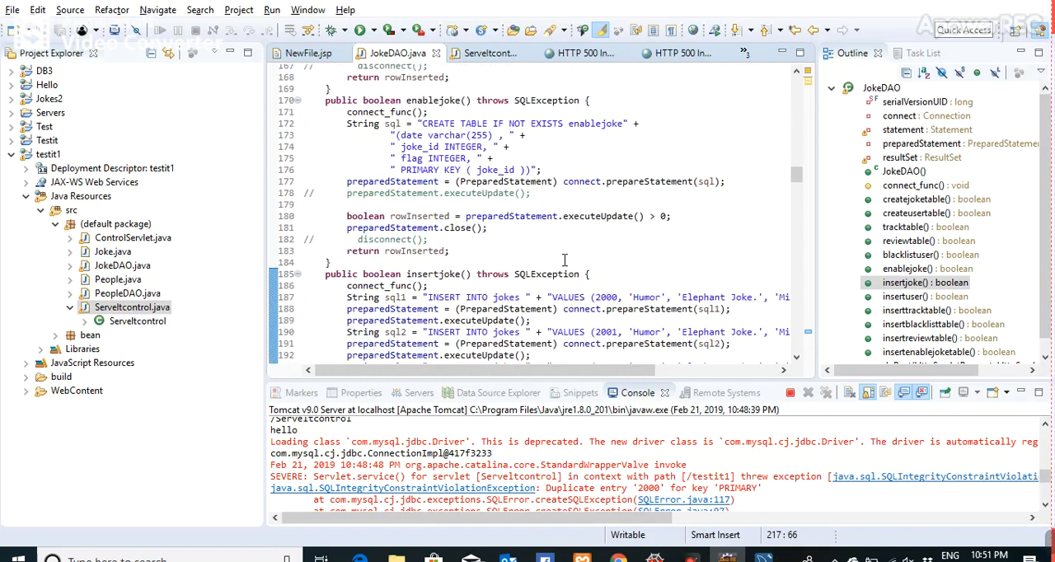
scroll("down", 3)
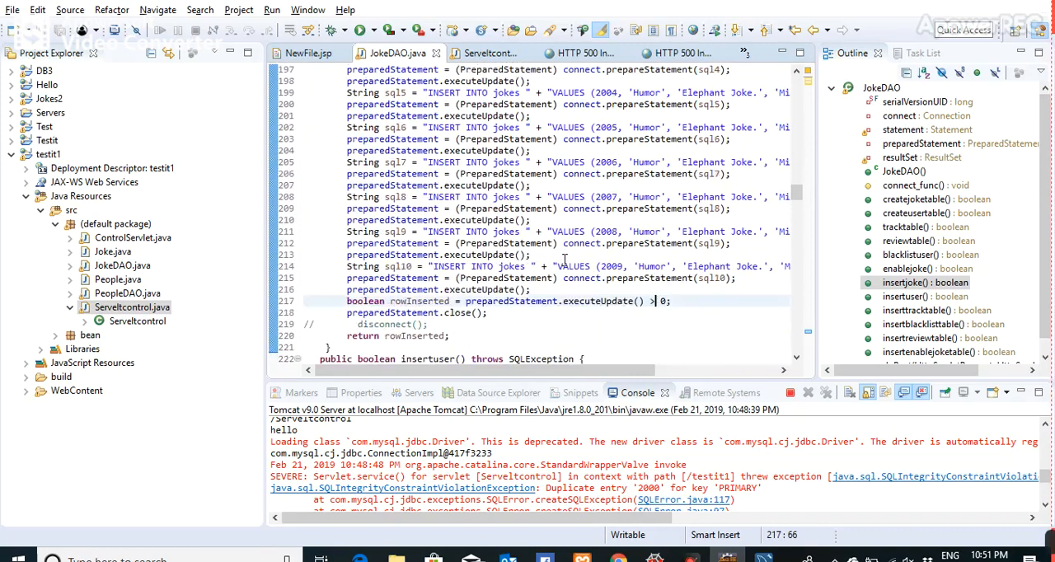
scroll("down", 3)
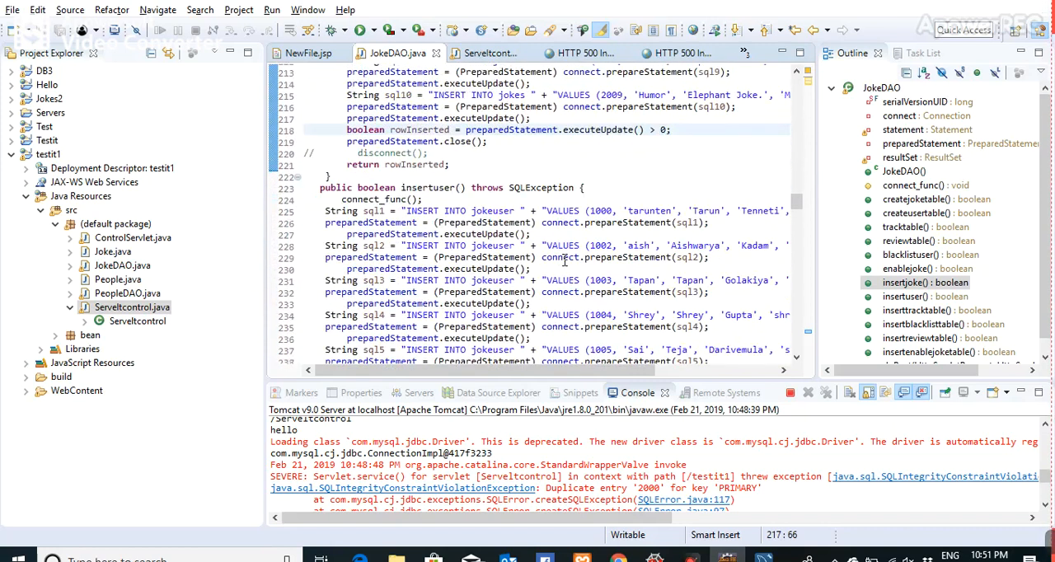
scroll("up", 3)
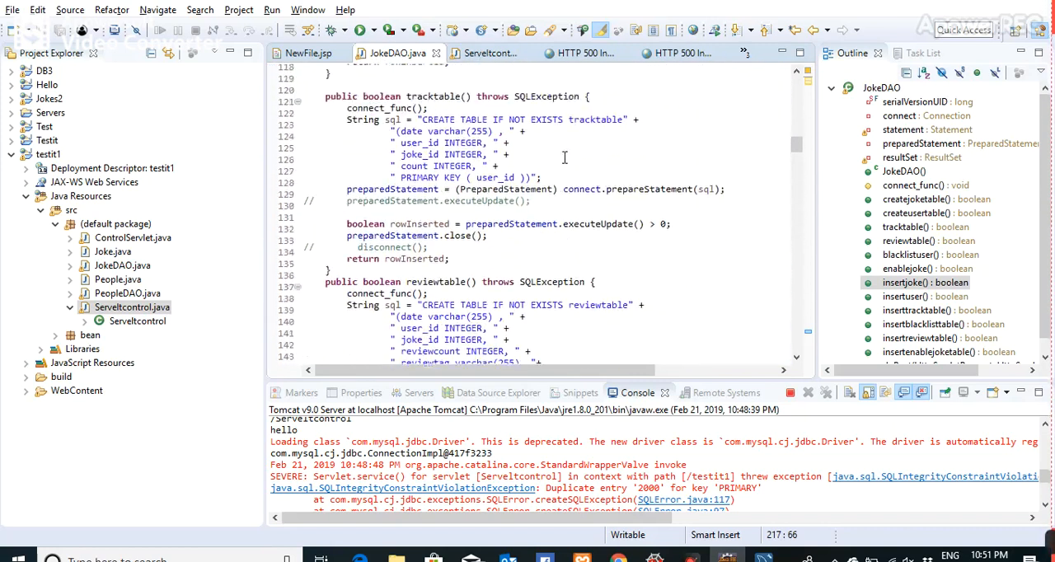
scroll("up", 3)
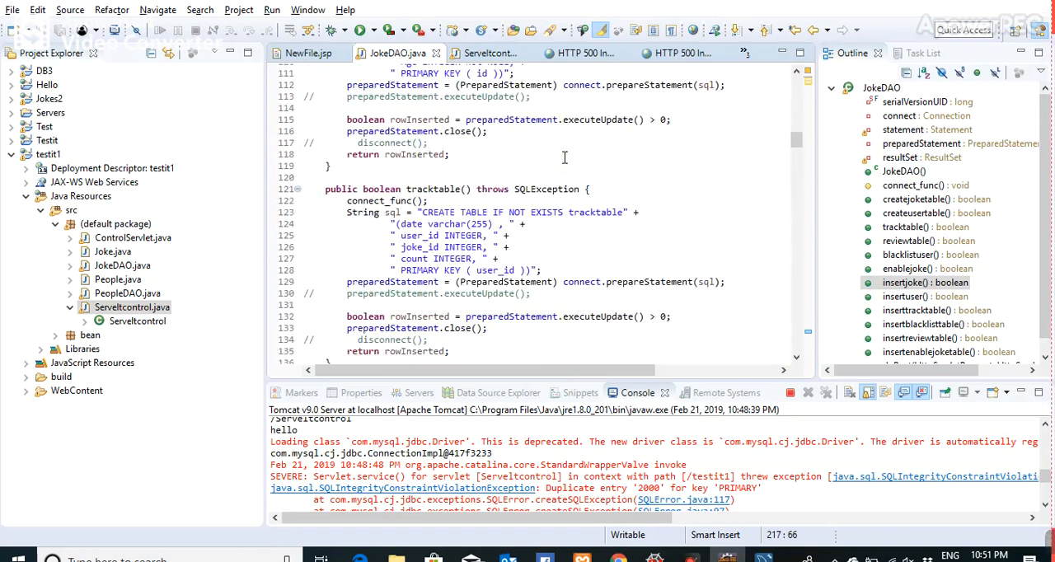
scroll("up", 3)
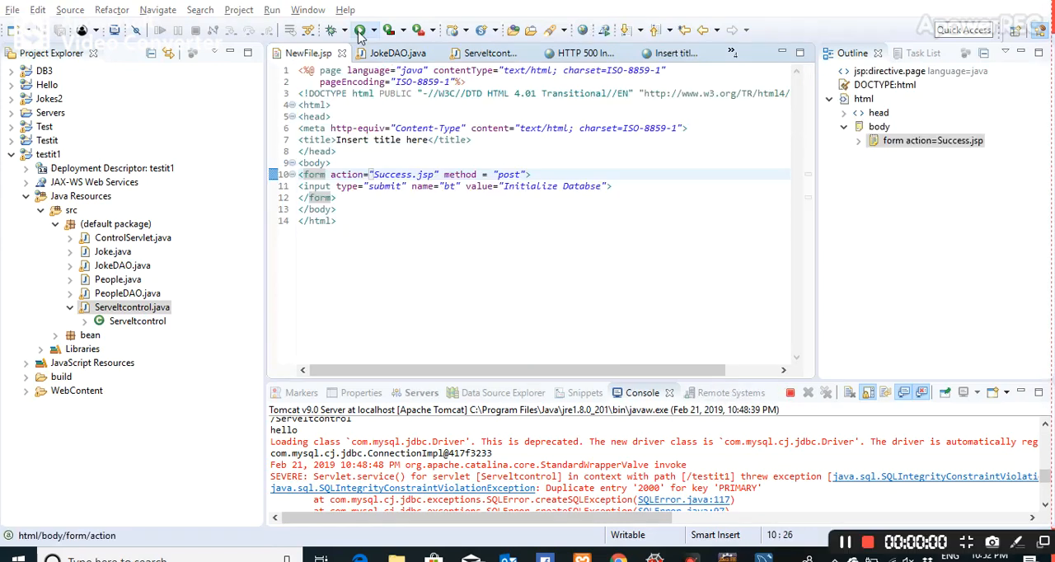
Run NewFile.jsp on Tomcat v9.0 and submit Initialize Database to reach the Success page
left_click(362, 30)
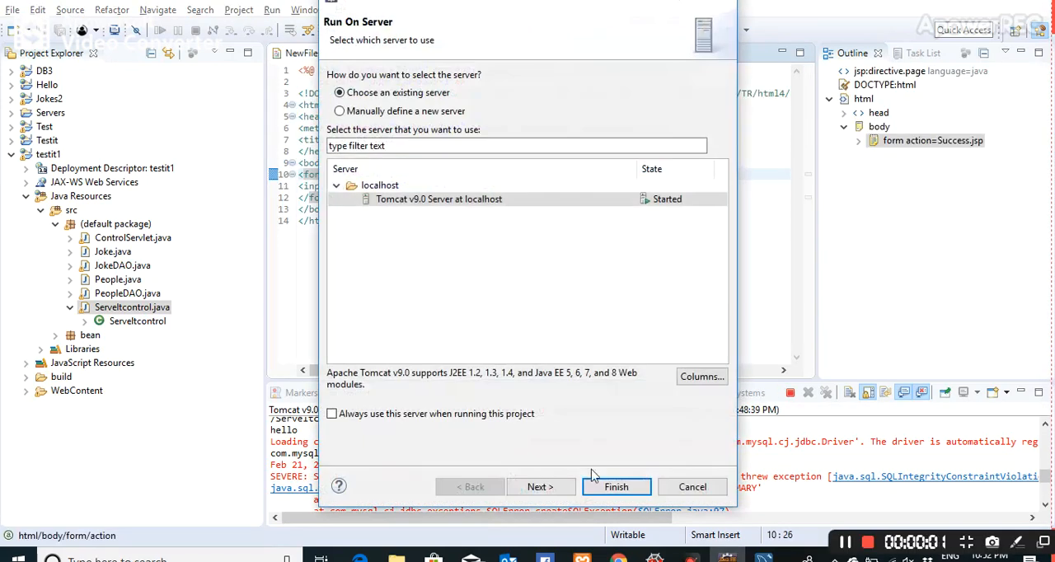
left_click(615, 486)
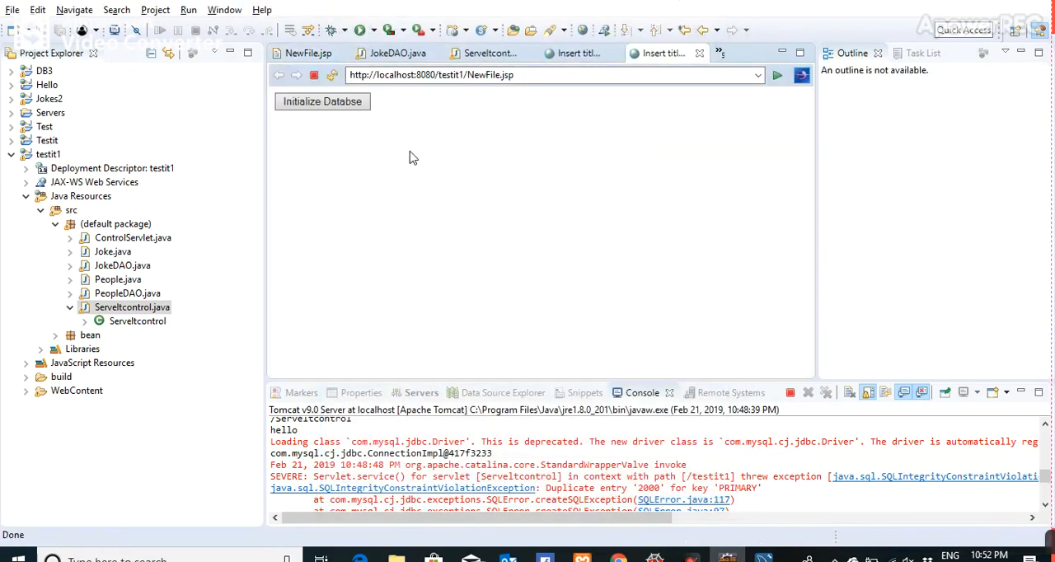
mouse_move(350, 124)
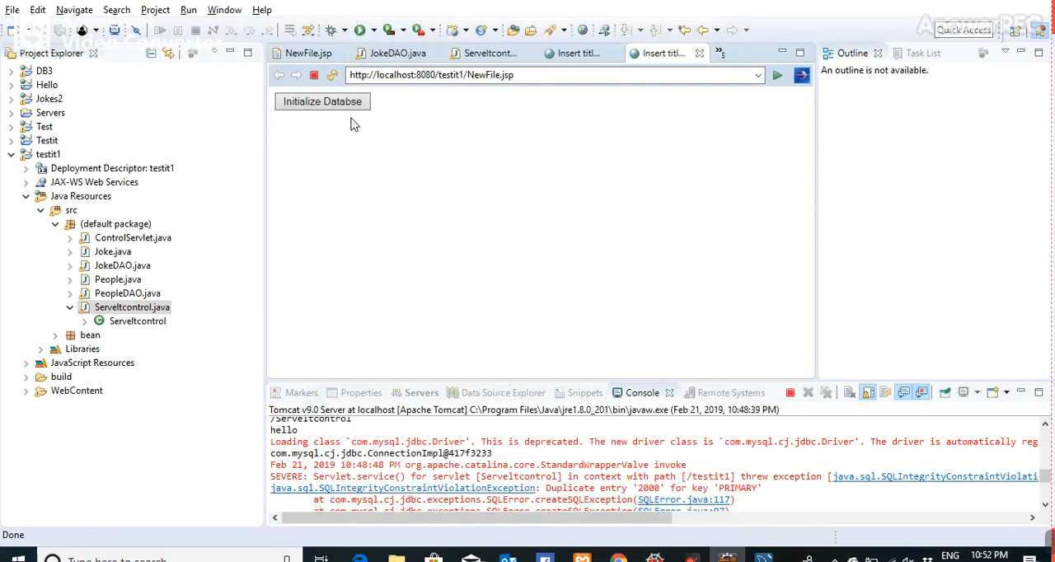
left_click(322, 101)
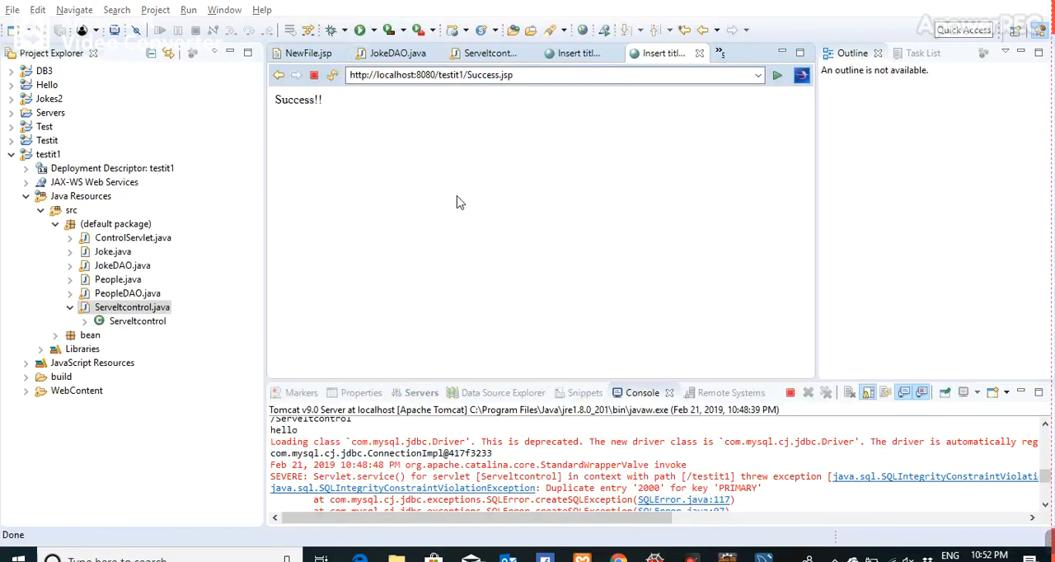
key("alt+tab")
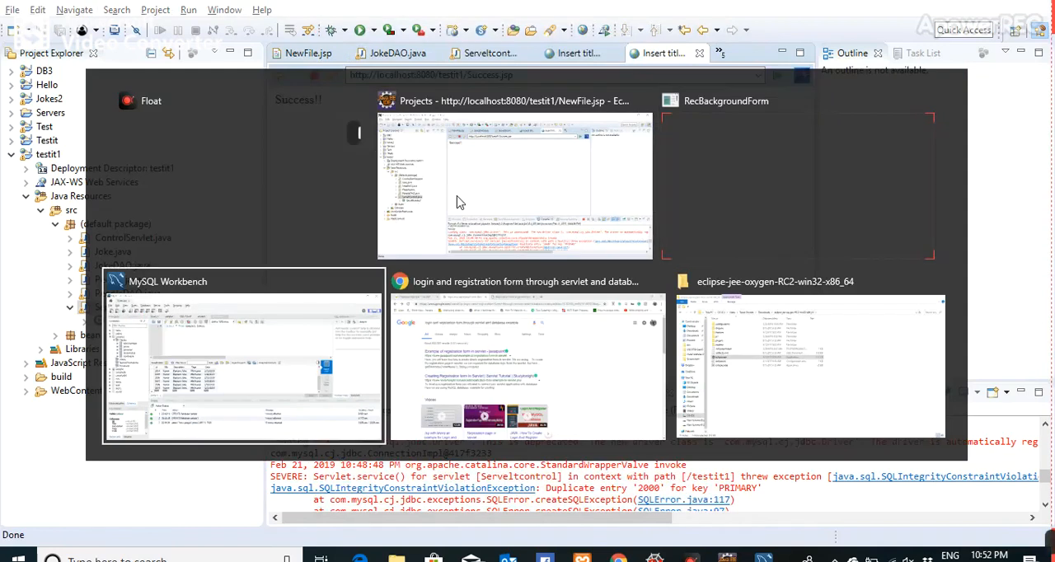
Refresh sample1's tables in MySQL Workbench and rerun the jokes query, listing 10 rows from id 2000
left_click(242, 362)
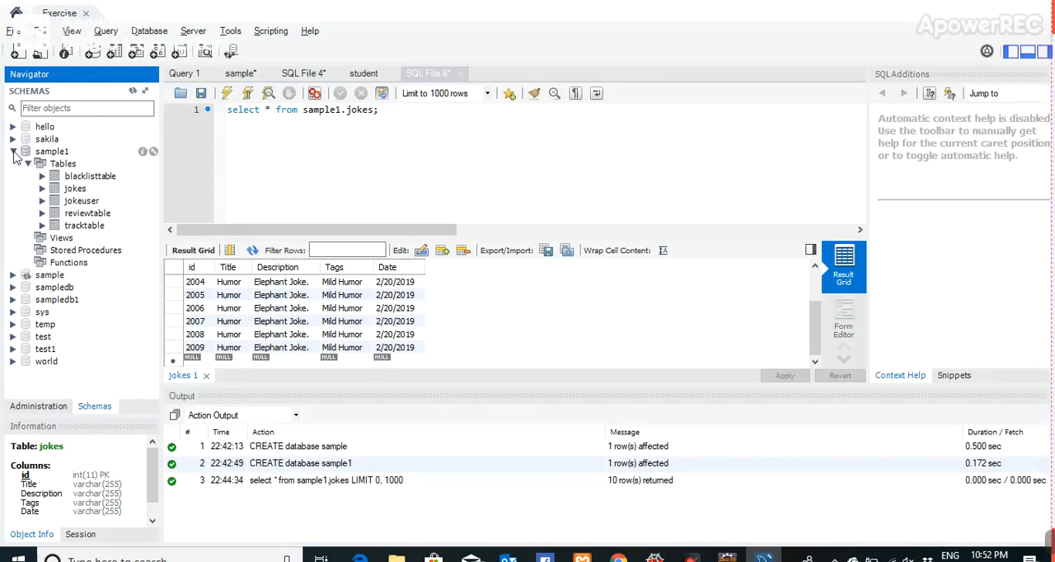
left_click(28, 151)
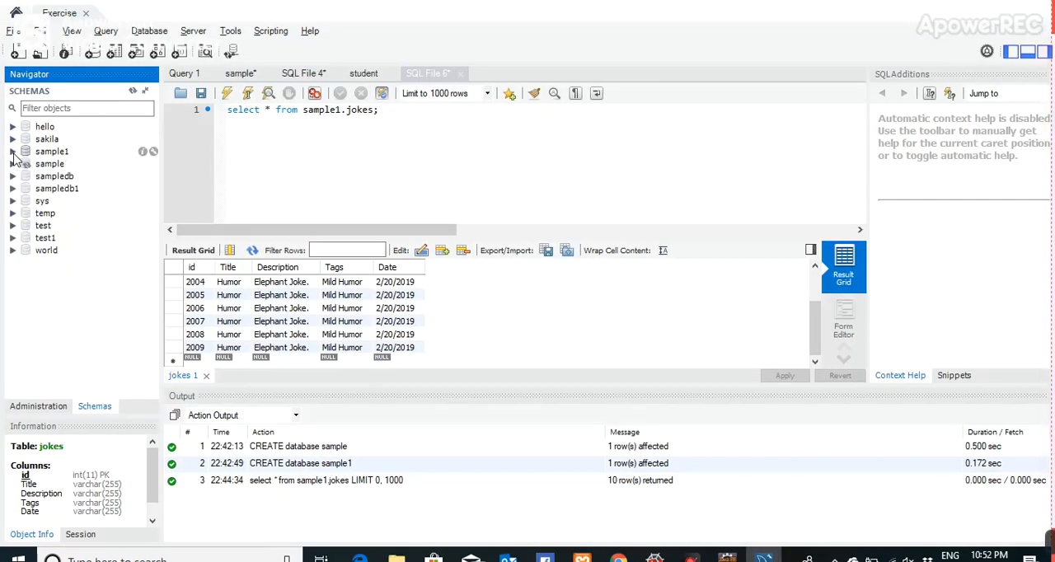
left_click(13, 151)
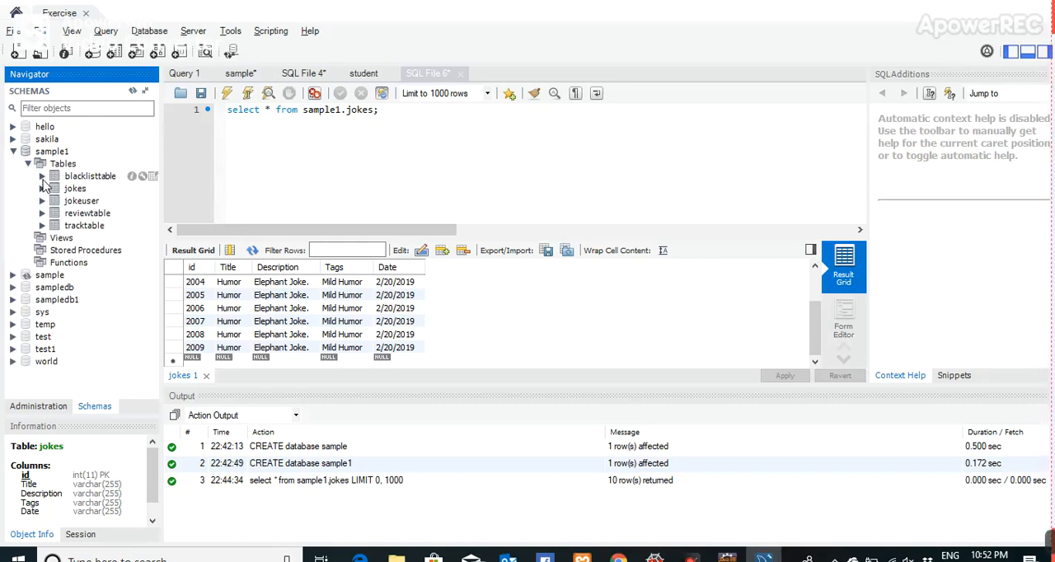
left_click(42, 176)
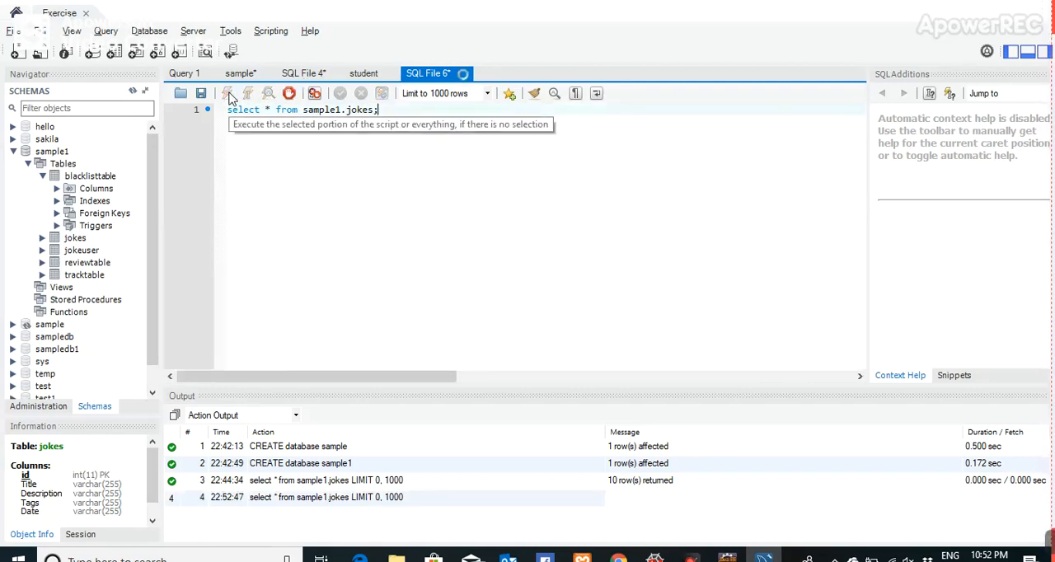
left_click(226, 94)
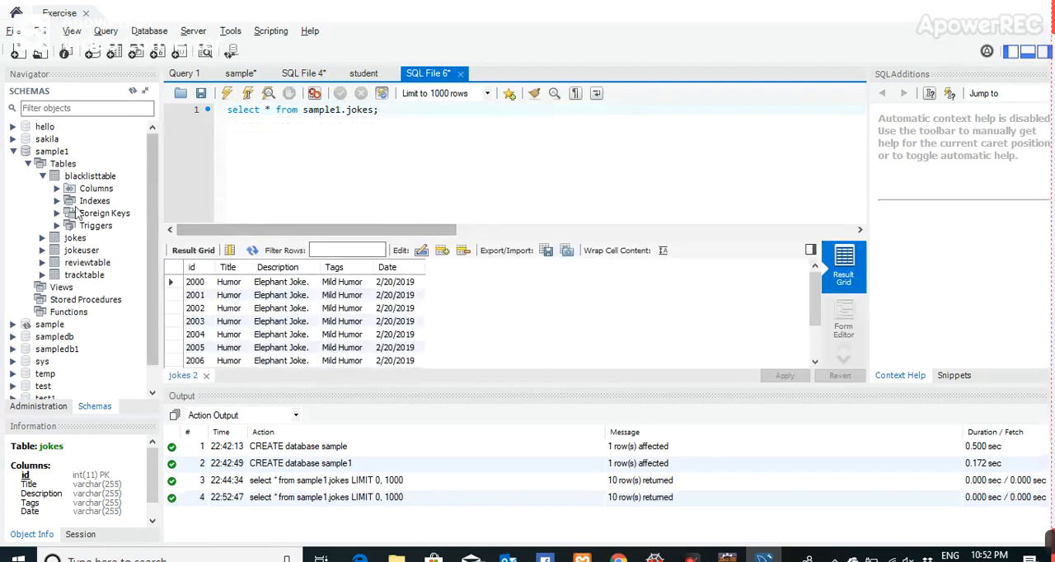